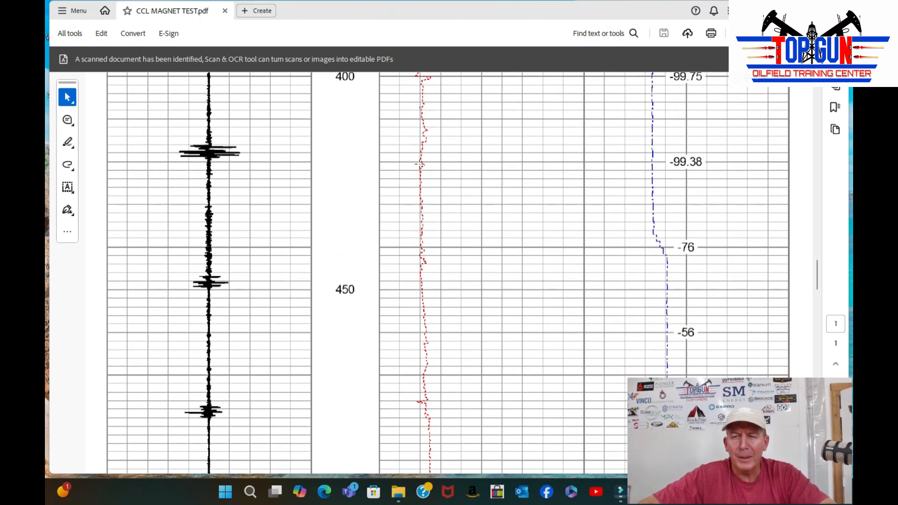
pyautogui.scroll(-3)
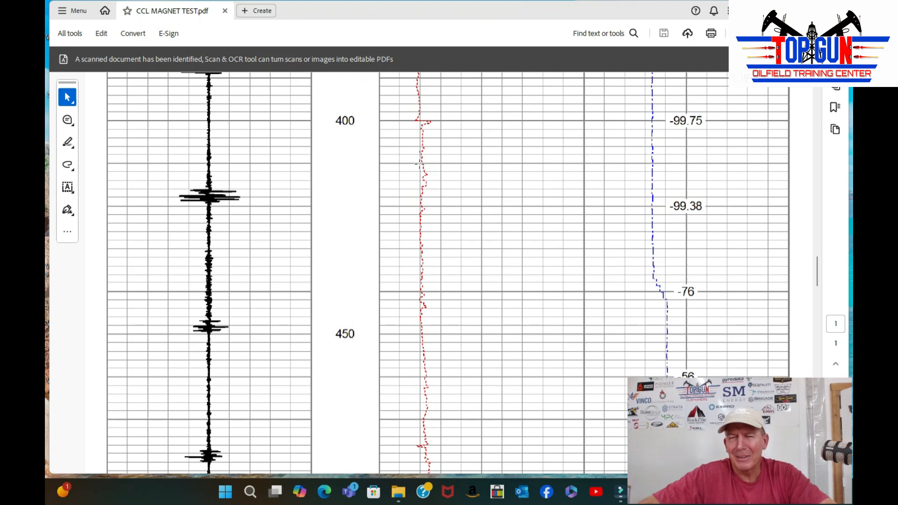
pyautogui.scroll(-3)
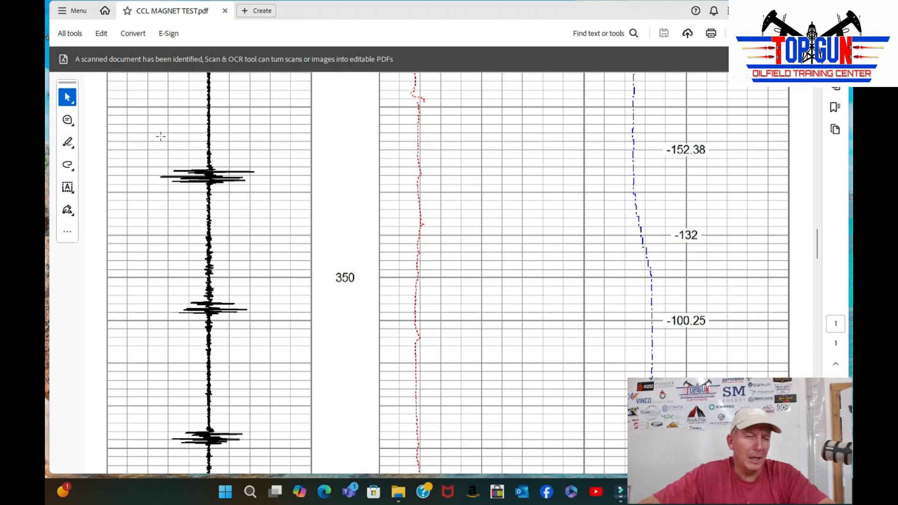
pyautogui.moveTo(332, 159)
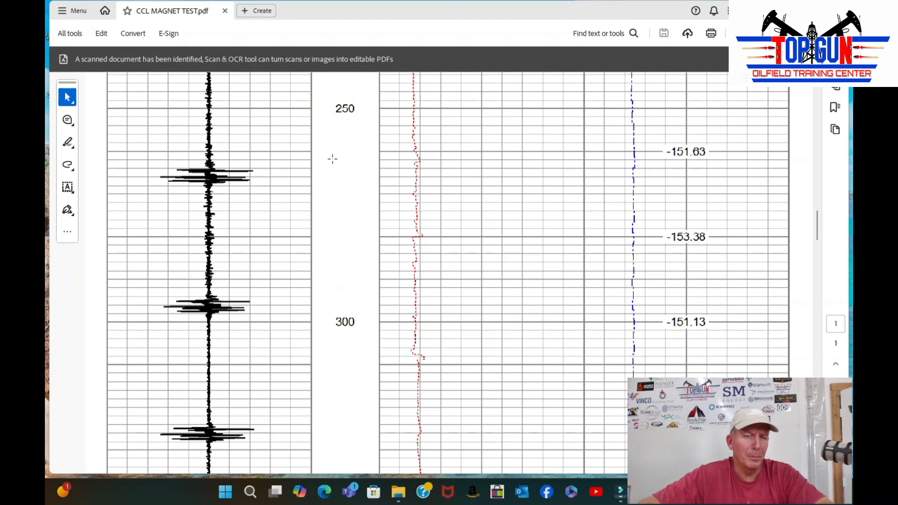
pyautogui.scroll(-3)
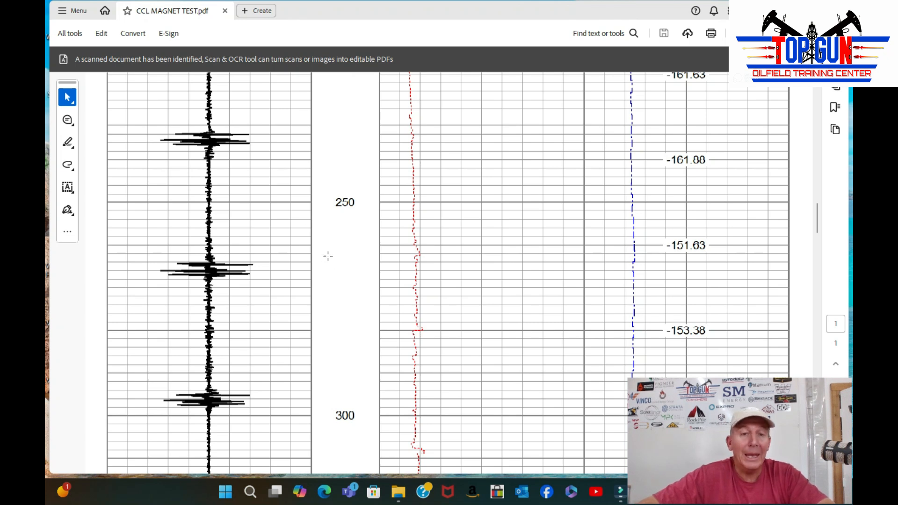
pyautogui.moveTo(350, 347)
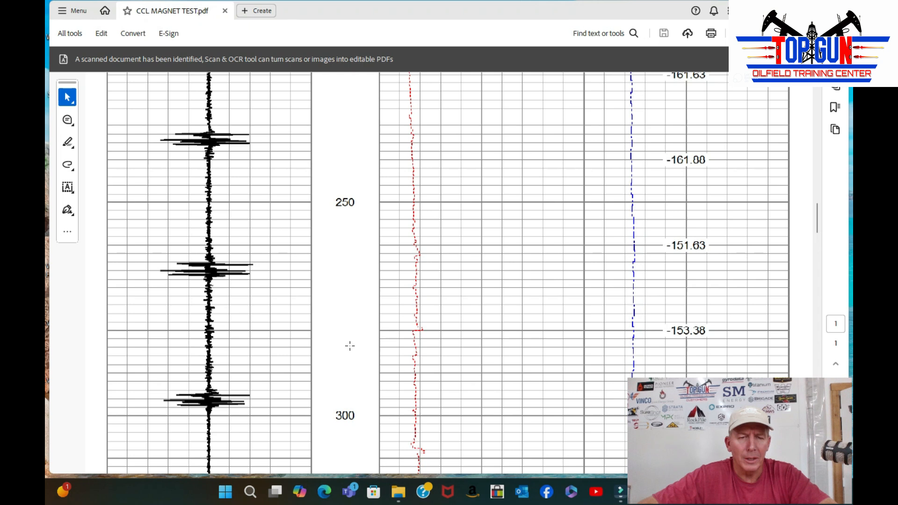
pyautogui.scroll(-3)
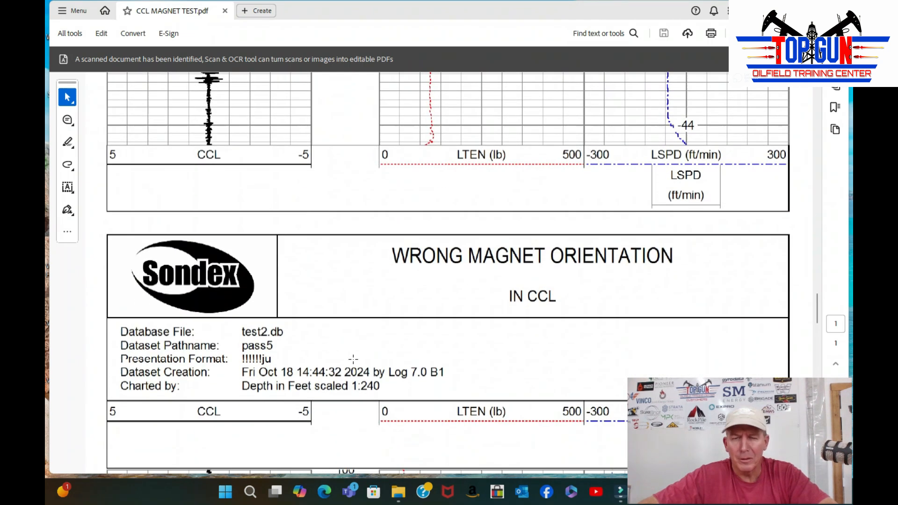
pyautogui.scroll(-3)
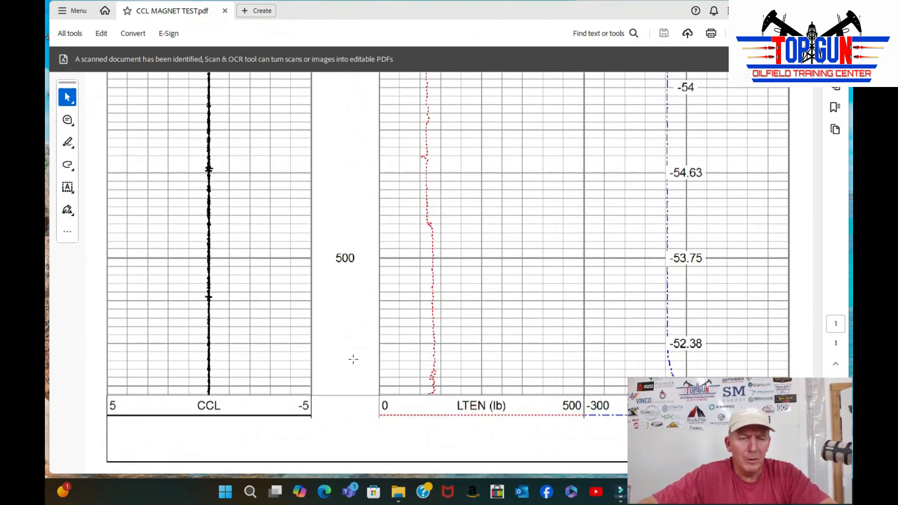
pyautogui.moveTo(409, 303)
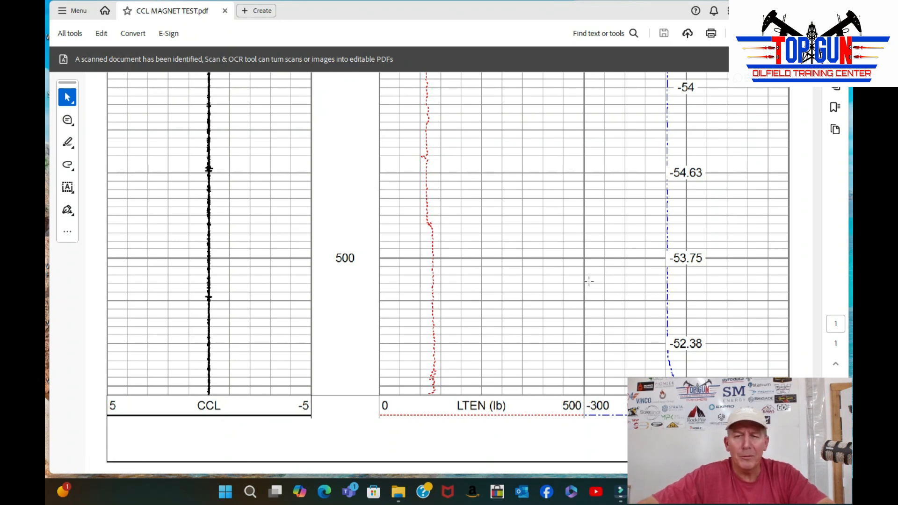
pyautogui.moveTo(264, 323)
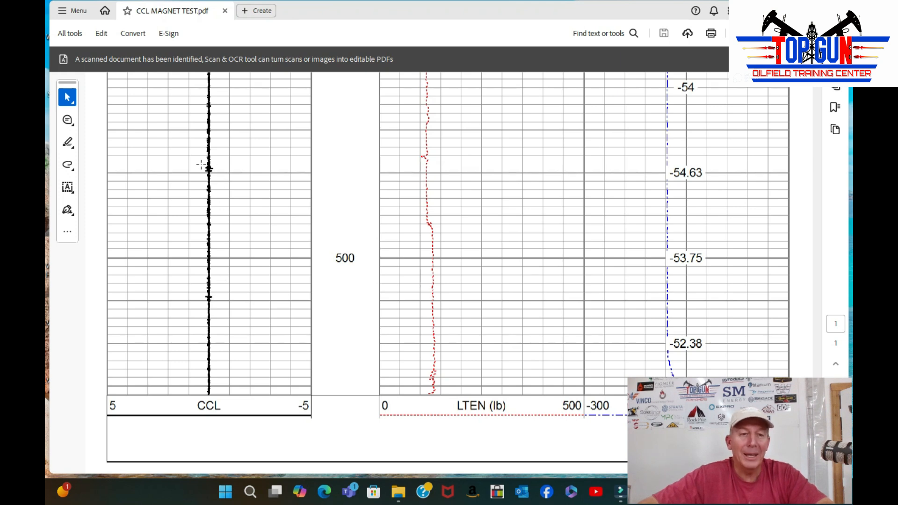
pyautogui.moveTo(239, 181)
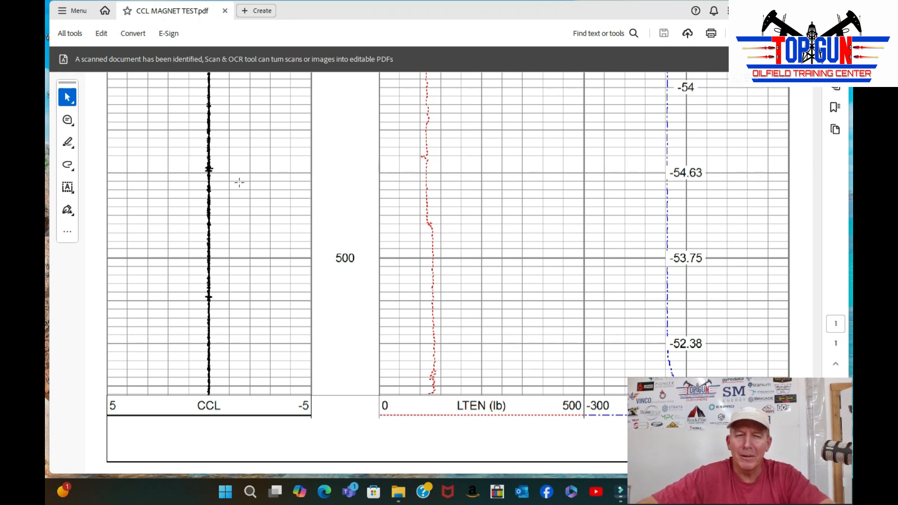
pyautogui.moveTo(273, 199)
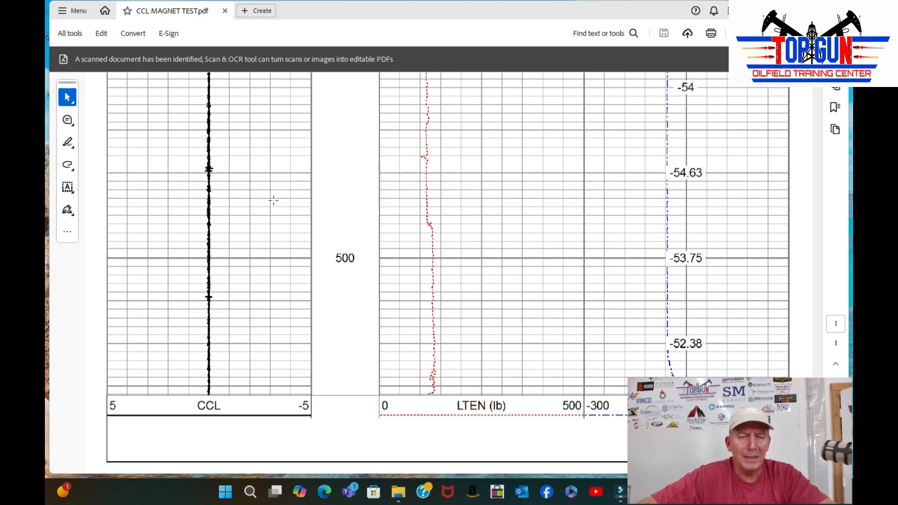
pyautogui.moveTo(228, 177)
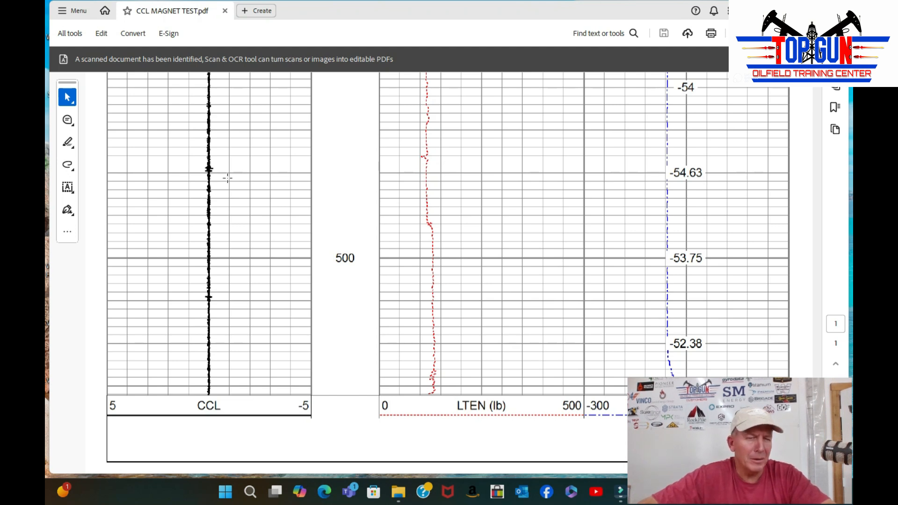
pyautogui.moveTo(250, 201)
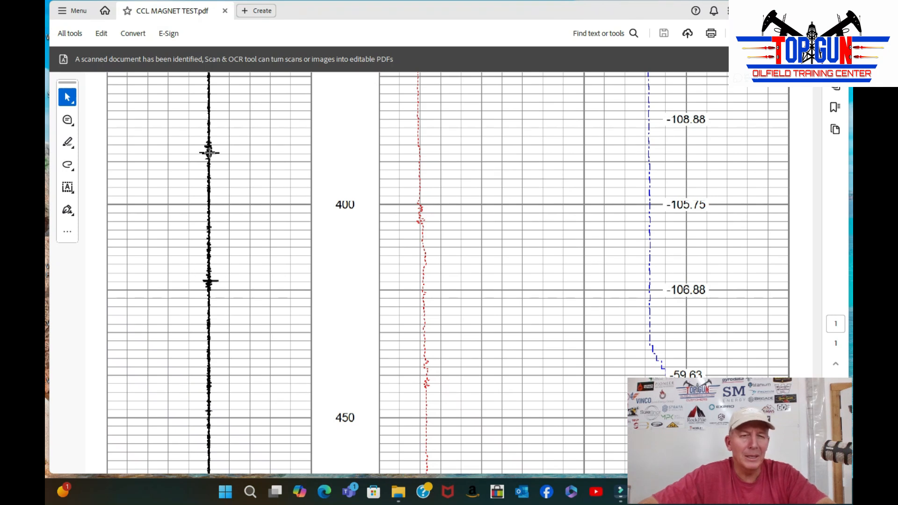
pyautogui.moveTo(279, 163)
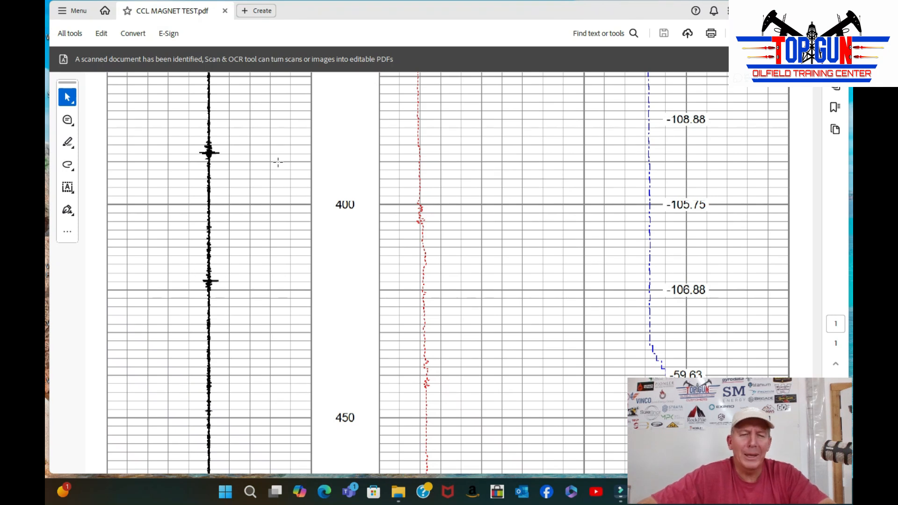
pyautogui.moveTo(288, 142)
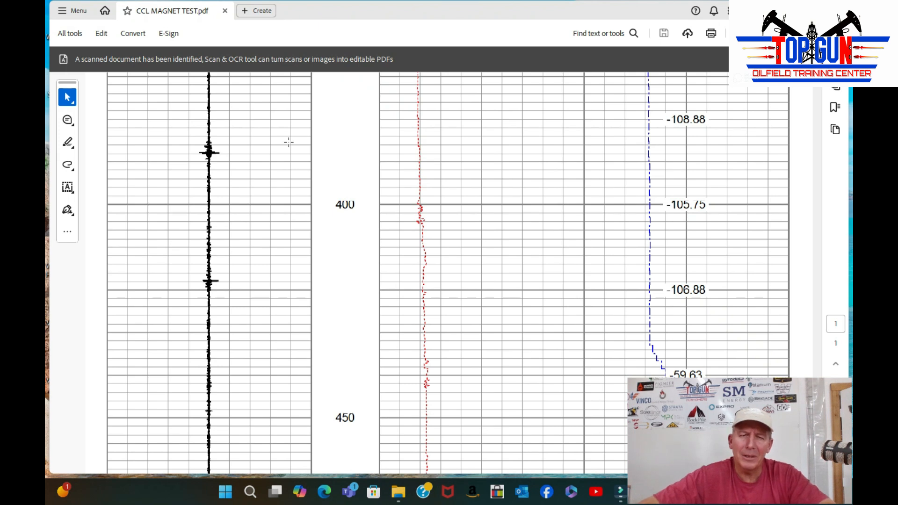
pyautogui.moveTo(234, 139)
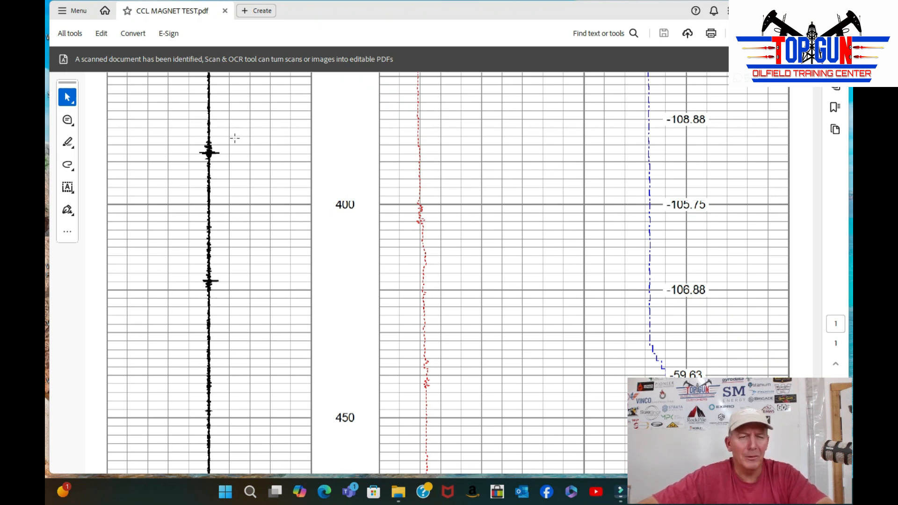
pyautogui.moveTo(298, 142)
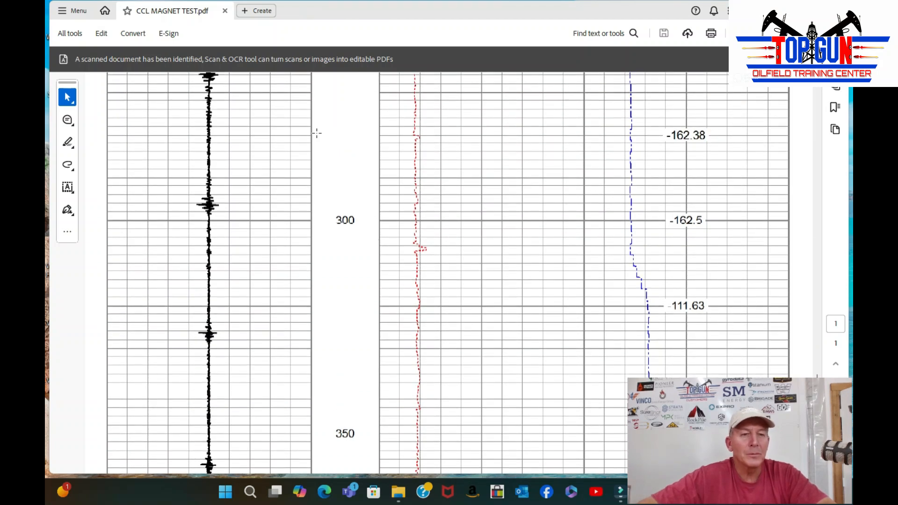
pyautogui.moveTo(334, 129)
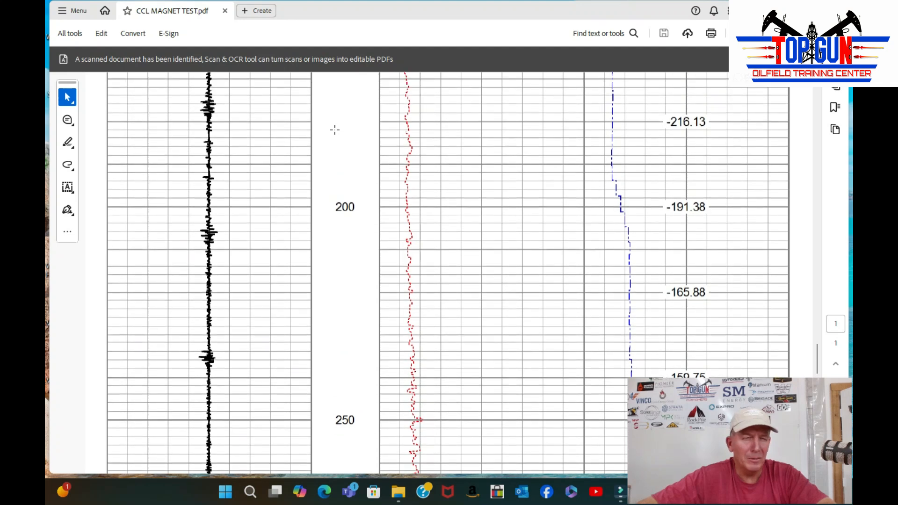
pyautogui.scroll(-3)
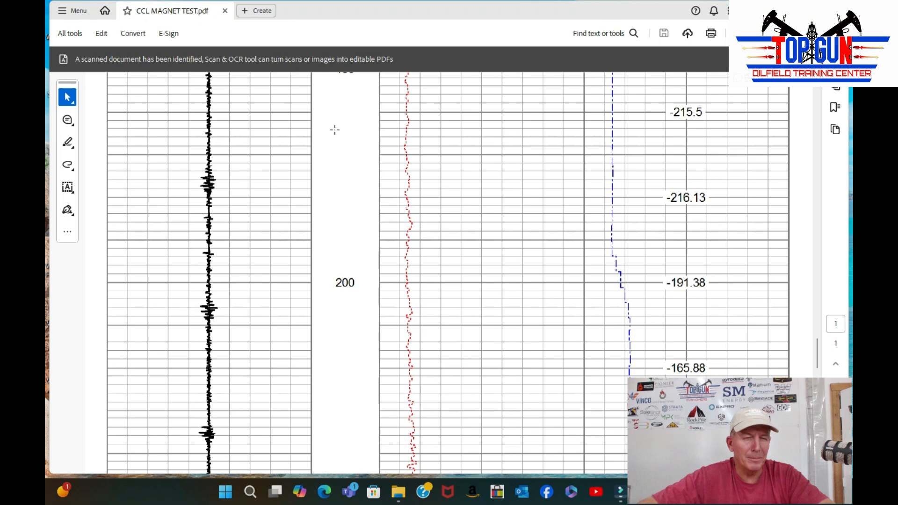
pyautogui.moveTo(346, 169)
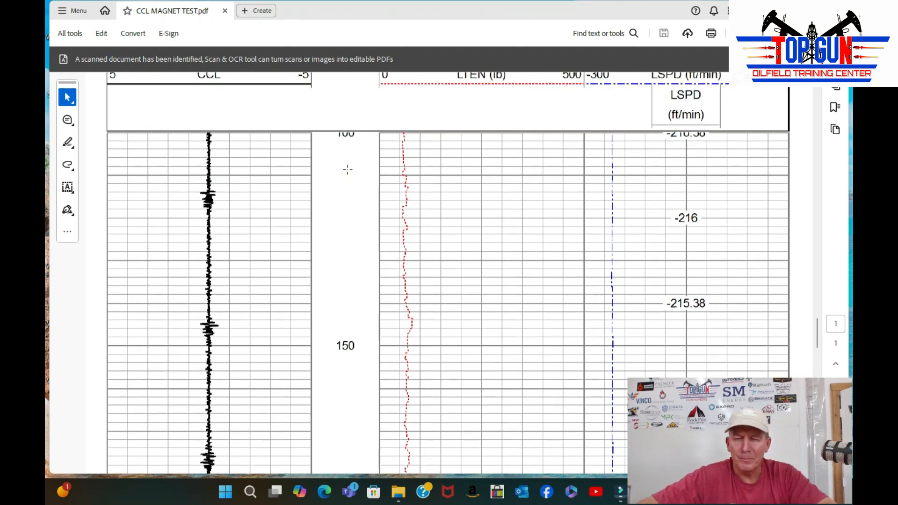
pyautogui.moveTo(233, 320)
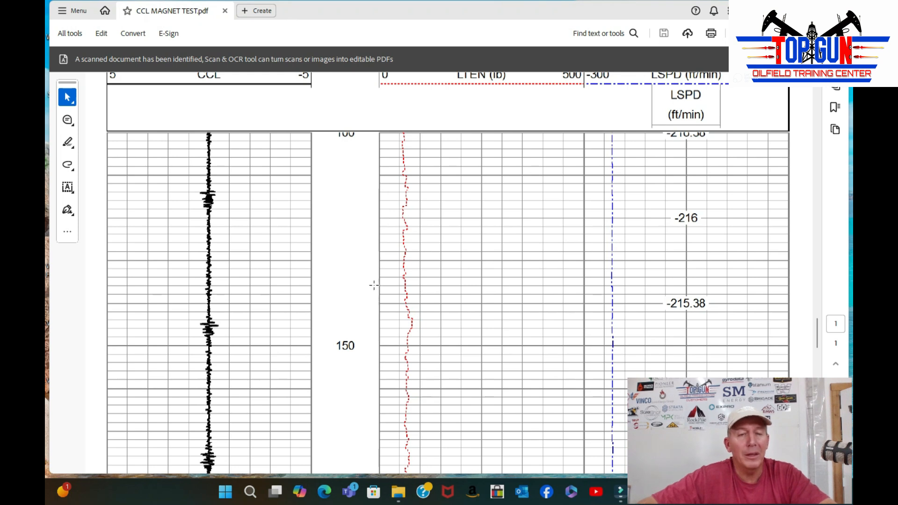
pyautogui.moveTo(335, 266)
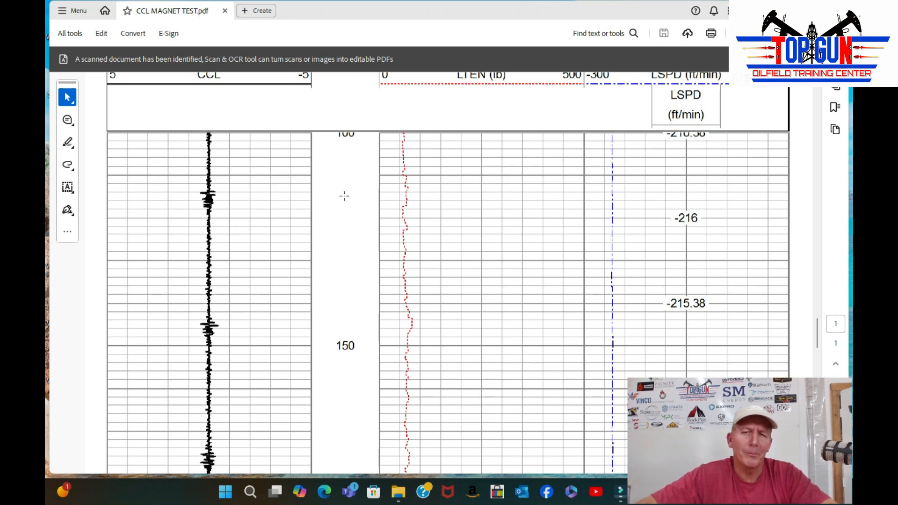
pyautogui.moveTo(379, 242)
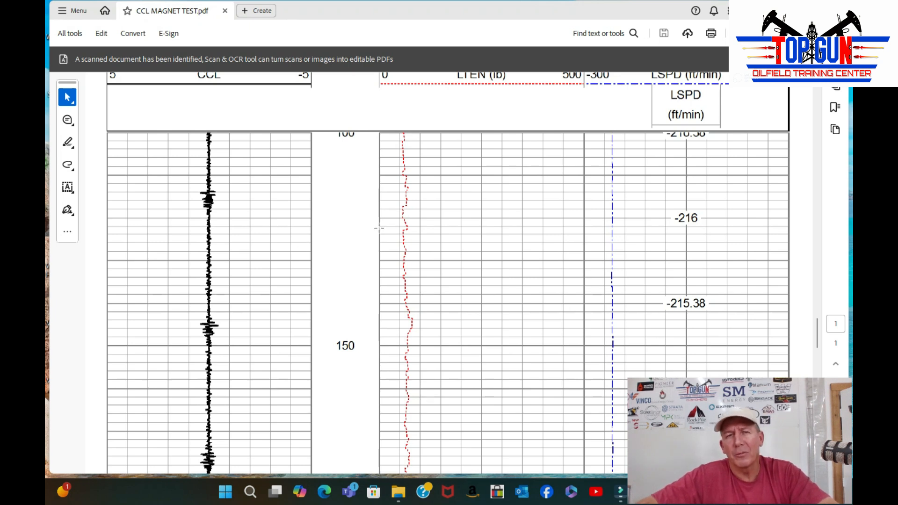